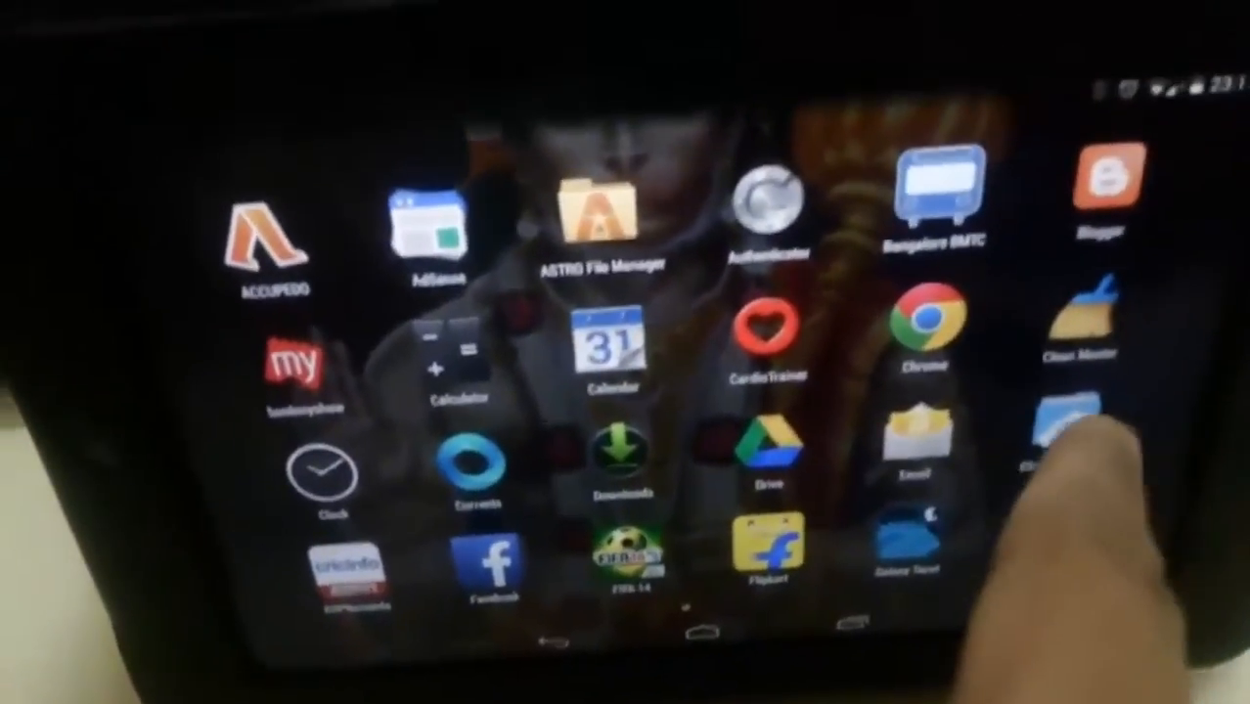
scroll("left", 3)
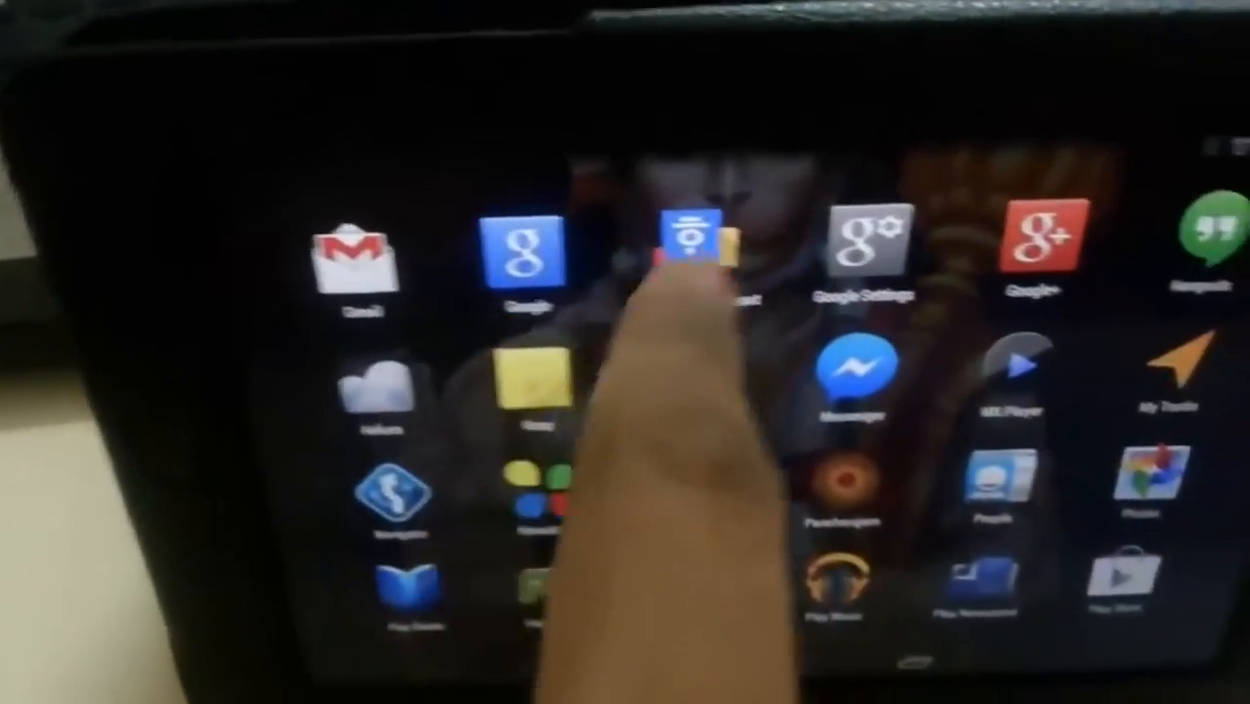